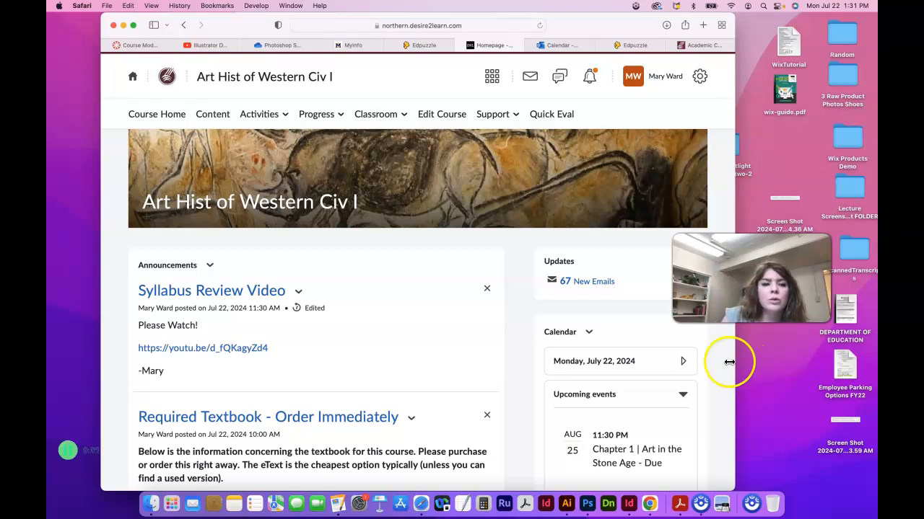
# Go to the course Content area and locate the Project #1 Egyptian tomb module
pyautogui.click(213, 114)
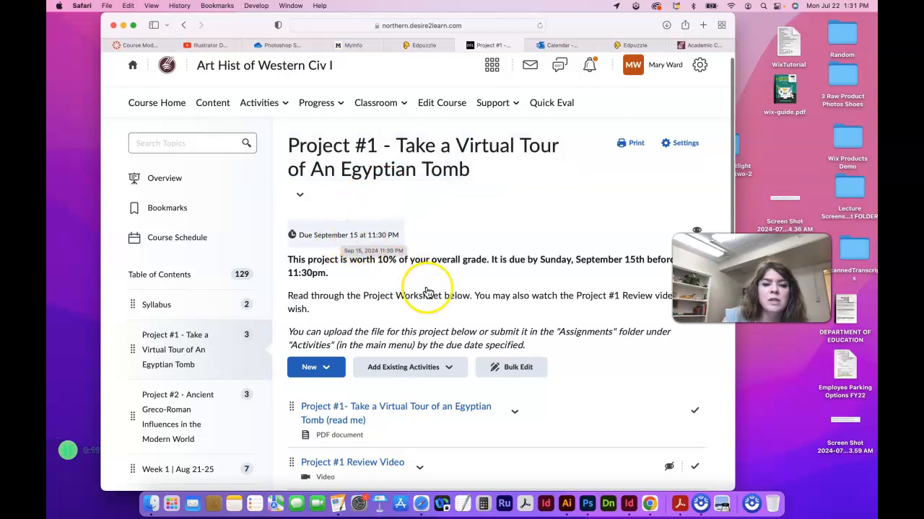
pyautogui.scroll(-3)
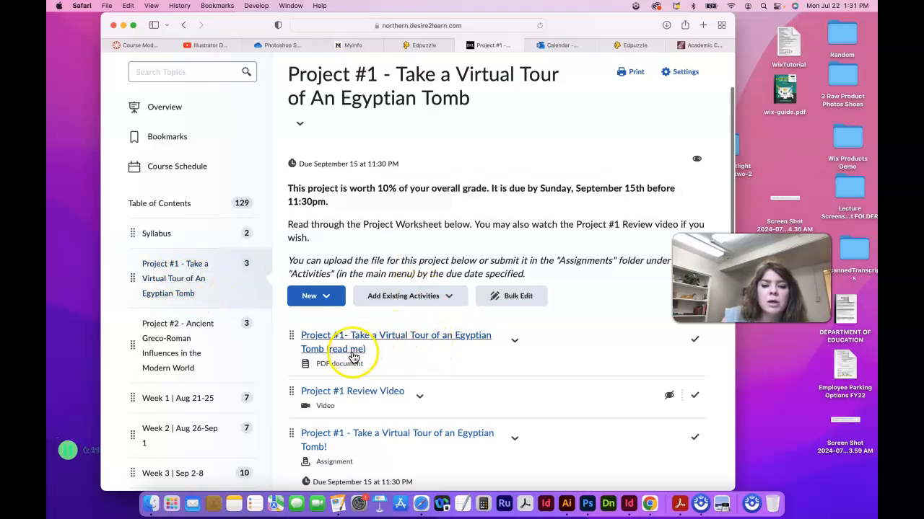
# Download the read-me worksheet PDF and scroll to the assignment's upload instructions
pyautogui.click(513, 340)
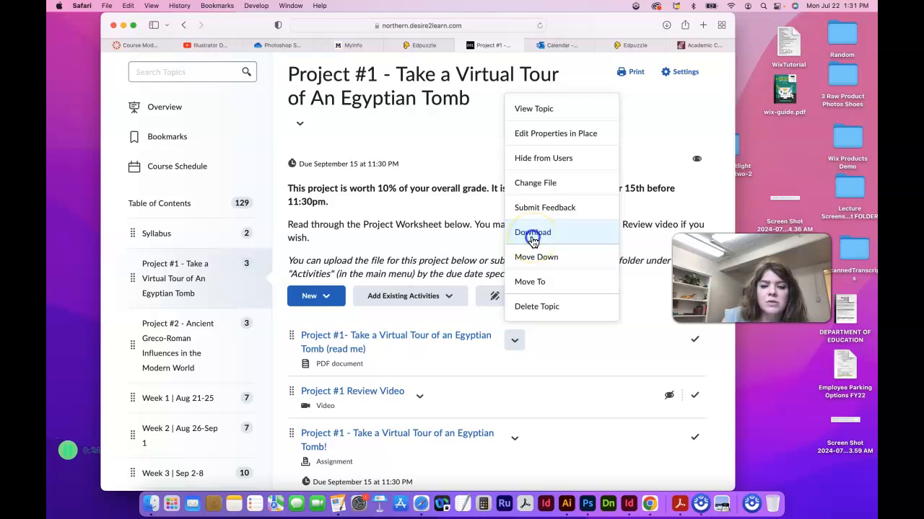
pyautogui.click(531, 232)
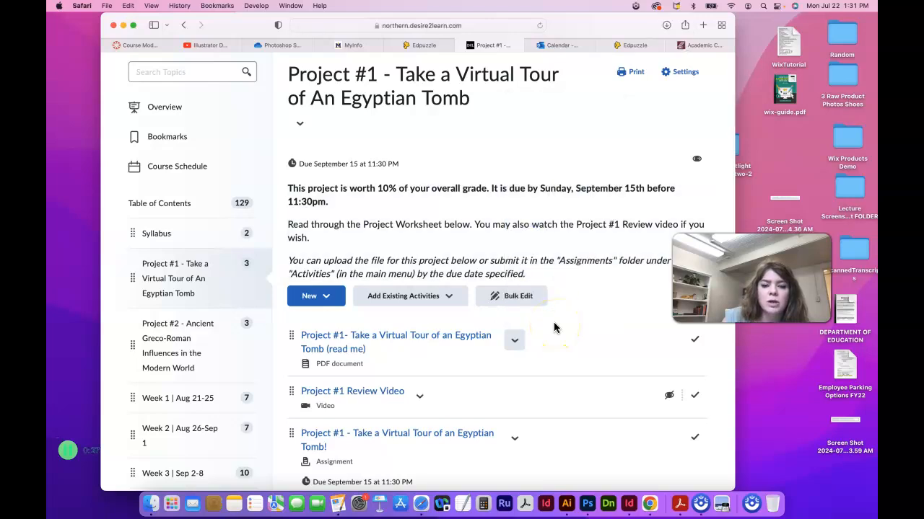
pyautogui.scroll(-3)
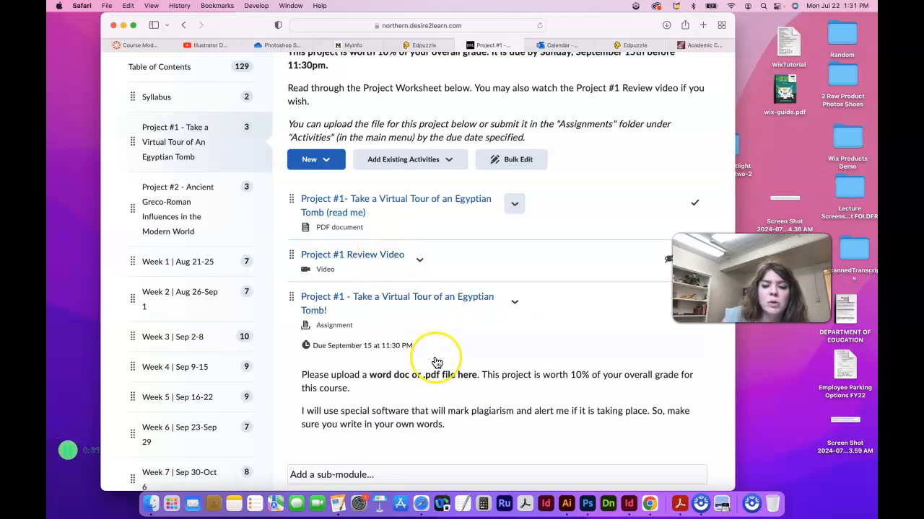
pyautogui.scroll(-3)
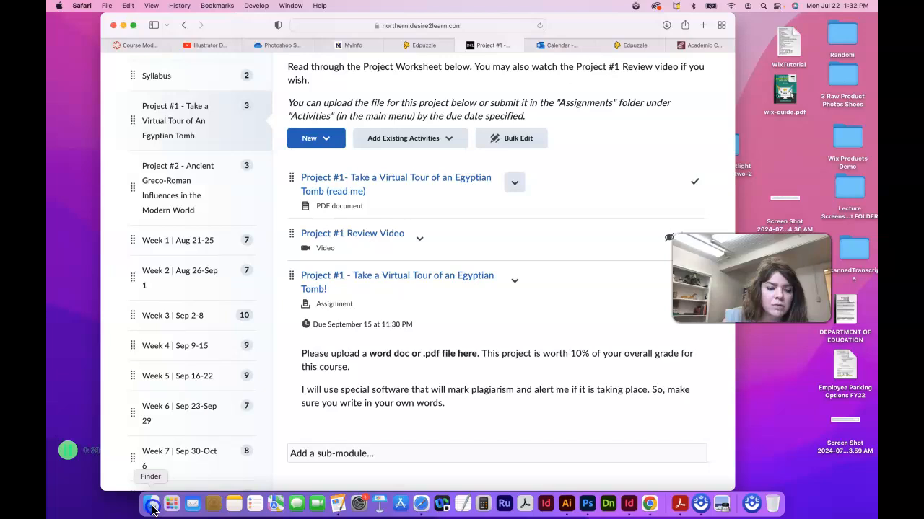
# Open the downloaded Project #1 Egyptian Tour PDF from Finder in Adobe Acrobat
pyautogui.click(151, 503)
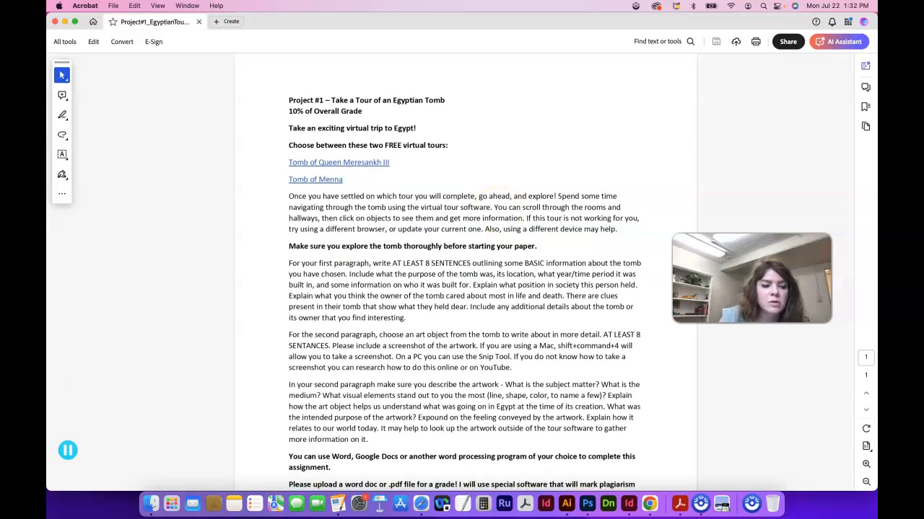
pyautogui.moveTo(386, 184)
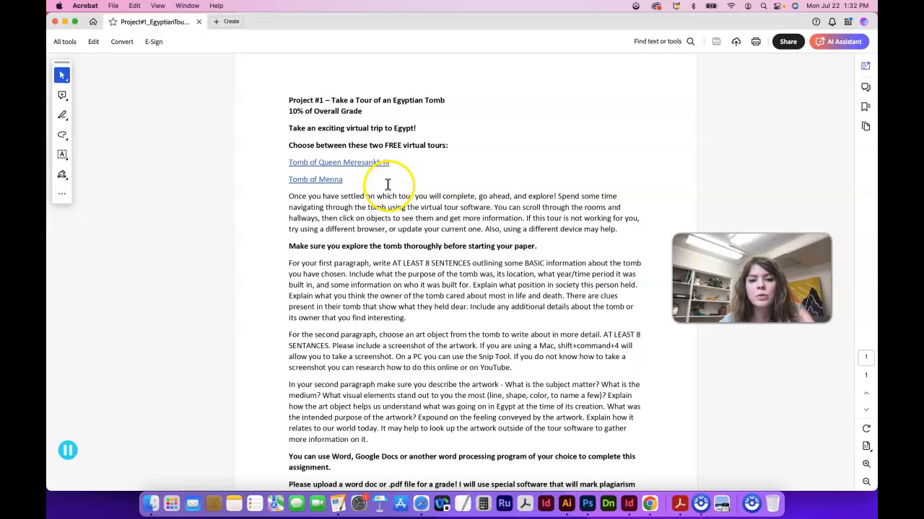
pyautogui.moveTo(369, 170)
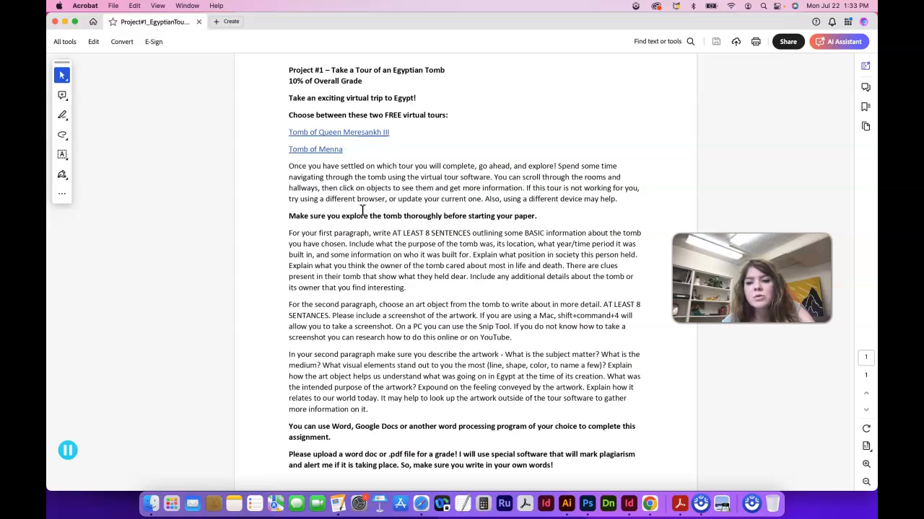
pyautogui.scroll(-3)
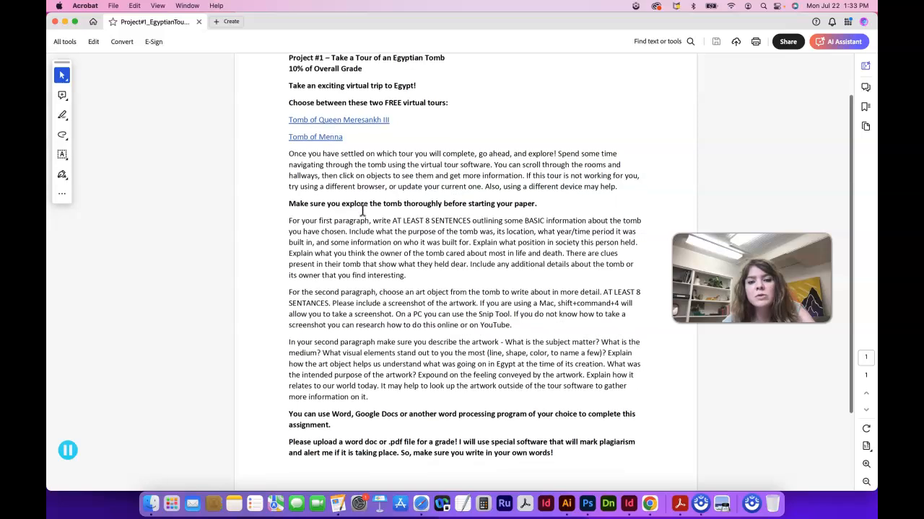
pyautogui.scroll(-3)
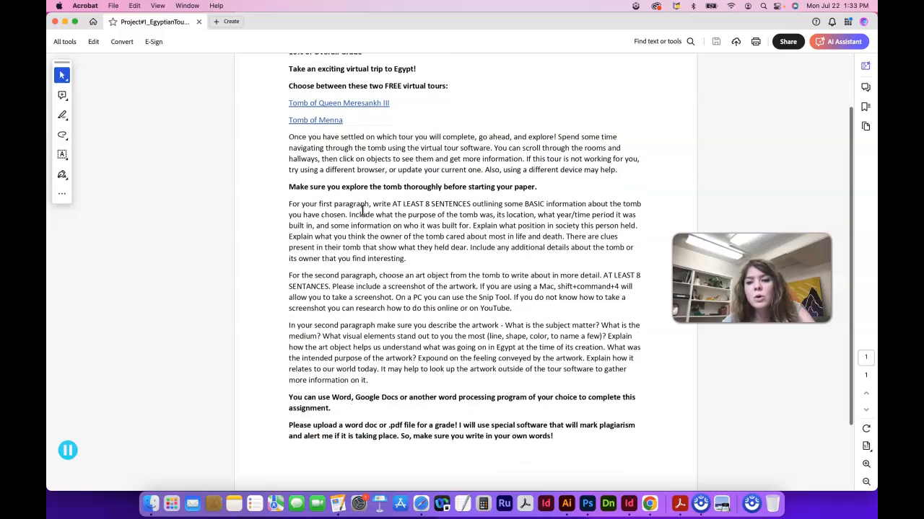
pyautogui.scroll(-3)
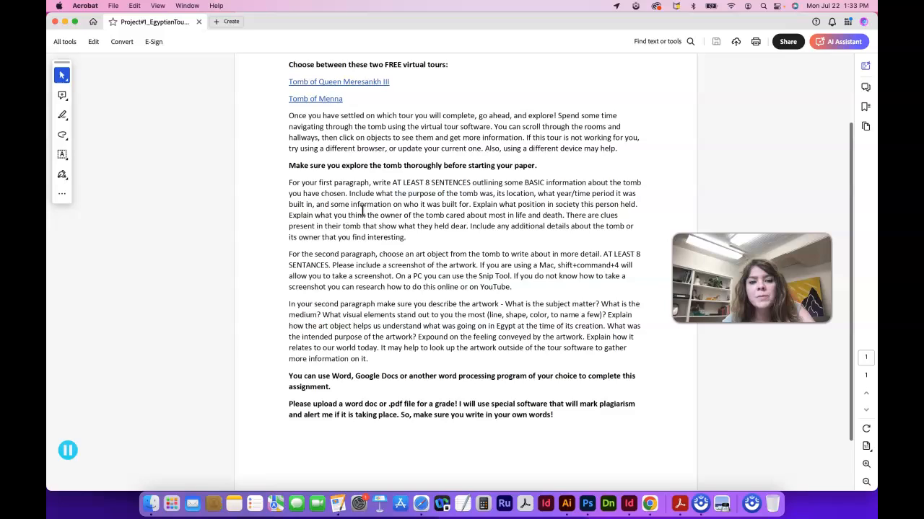
pyautogui.scroll(-3)
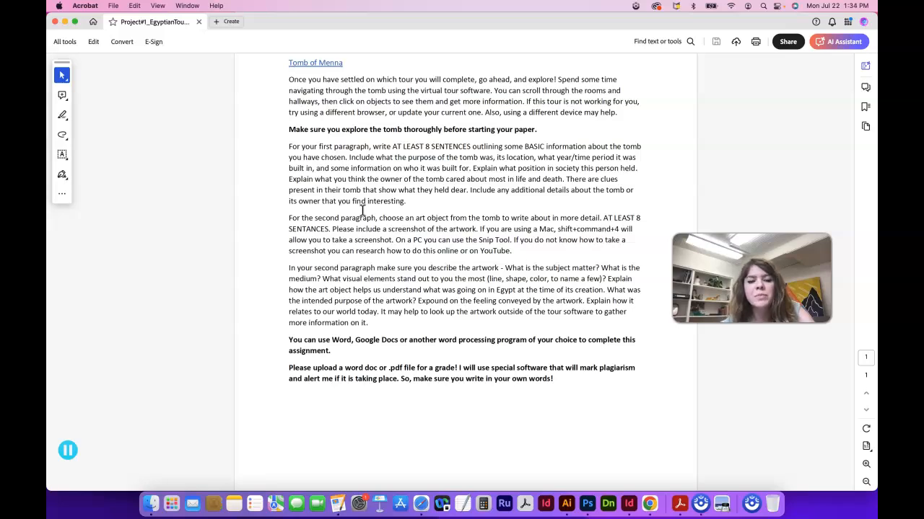
pyautogui.scroll(-3)
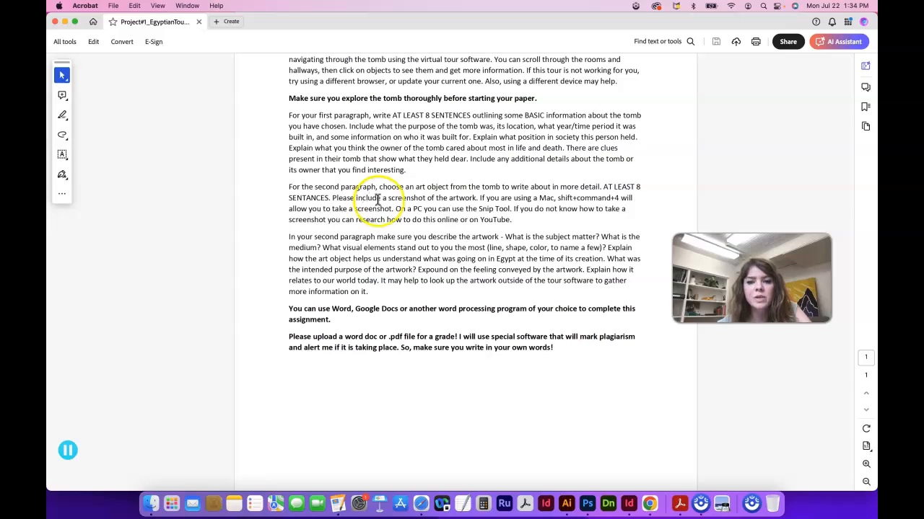
pyautogui.moveTo(574, 219)
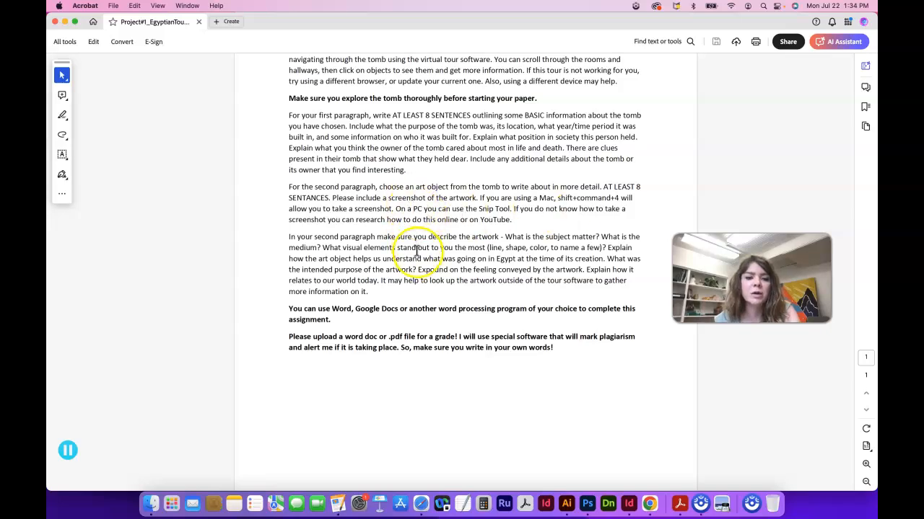
pyautogui.moveTo(501, 323)
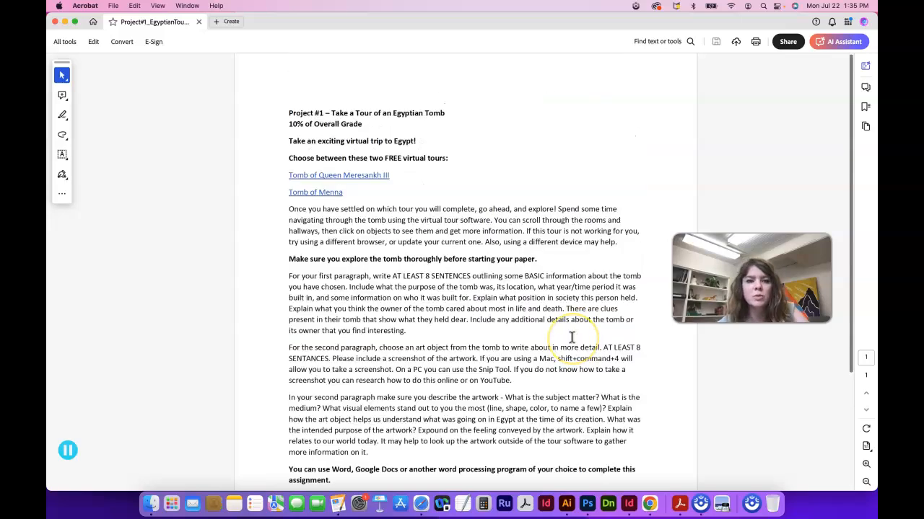
pyautogui.moveTo(141, 378)
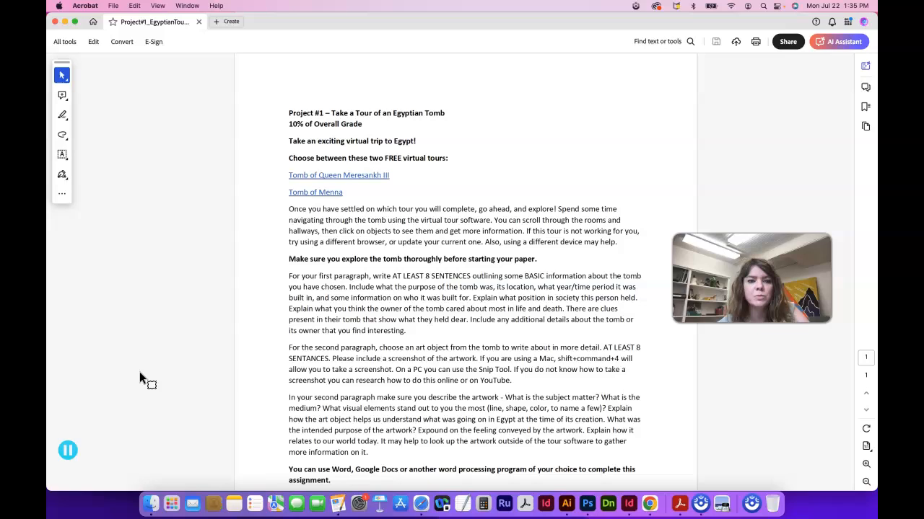